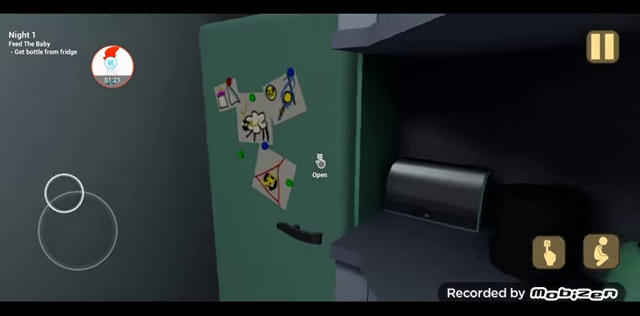
- Take the bottle from the fridge, feed the baby, and pick it up
{"action": "left_click", "coordinate": [318, 170]}
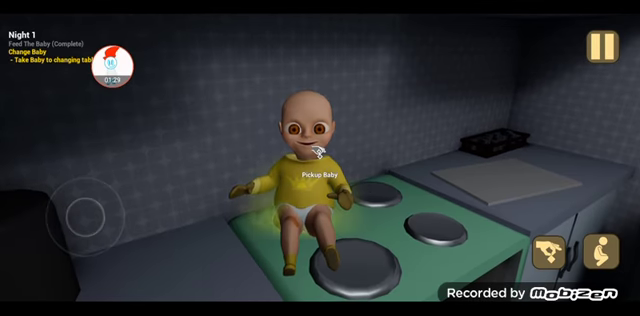
{"action": "left_click", "coordinate": [322, 179]}
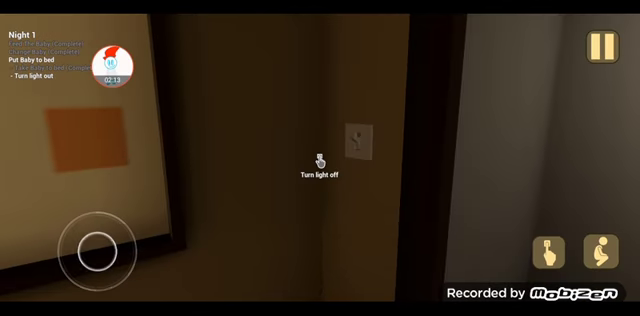
{"action": "left_click", "coordinate": [320, 163]}
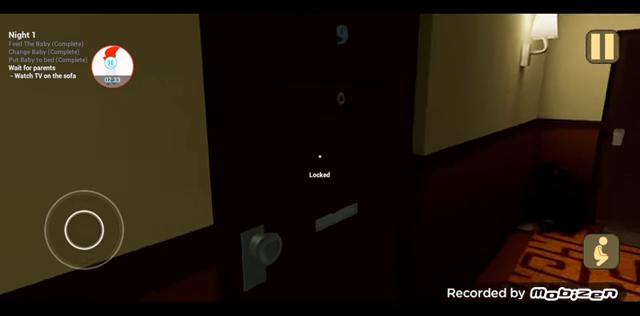
{"action": "mouse_move", "coordinate": [320, 158]}
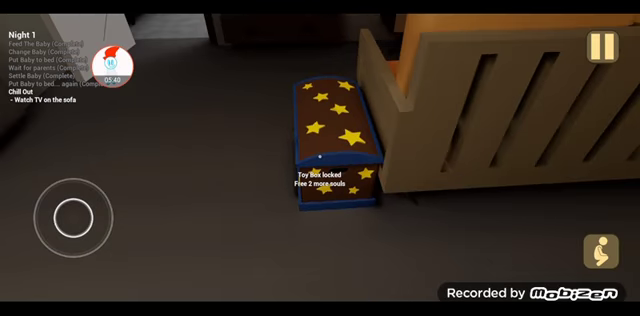
- Turn past the locked star toy box to face the sofa and switched-on TV
{"action": "left_click_drag", "start_coordinate": [400, 150], "coordinate": [200, 150]}
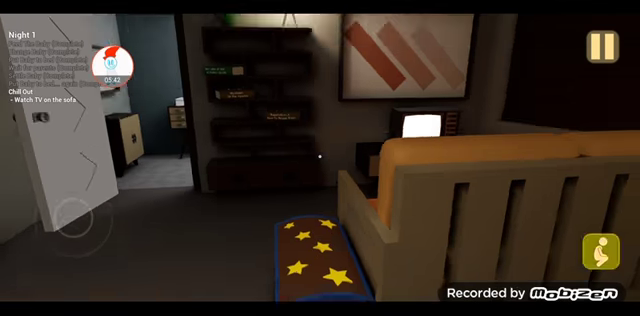